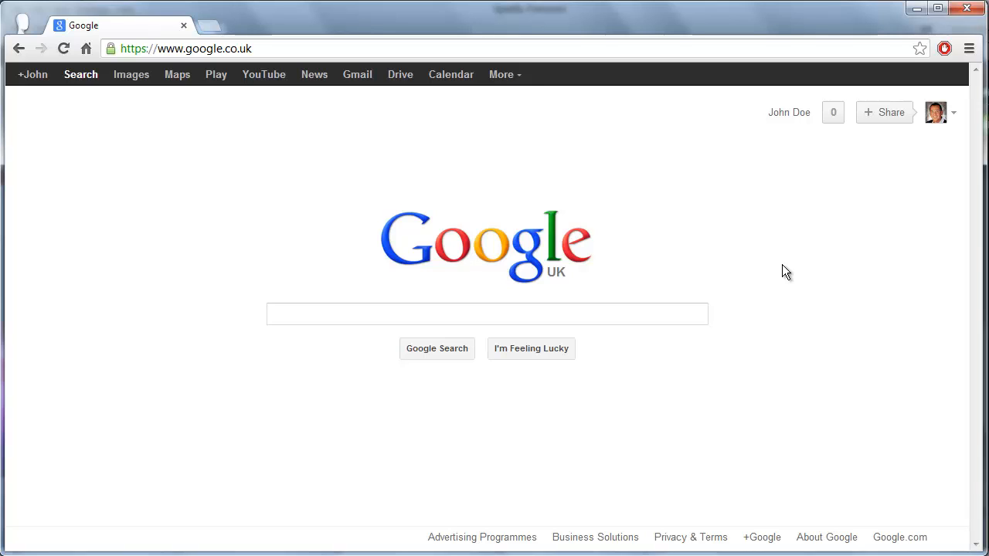
{"action": "mouse_move", "coordinate": [783, 269]}
{"action": "type", "text": "drive.google.c"}
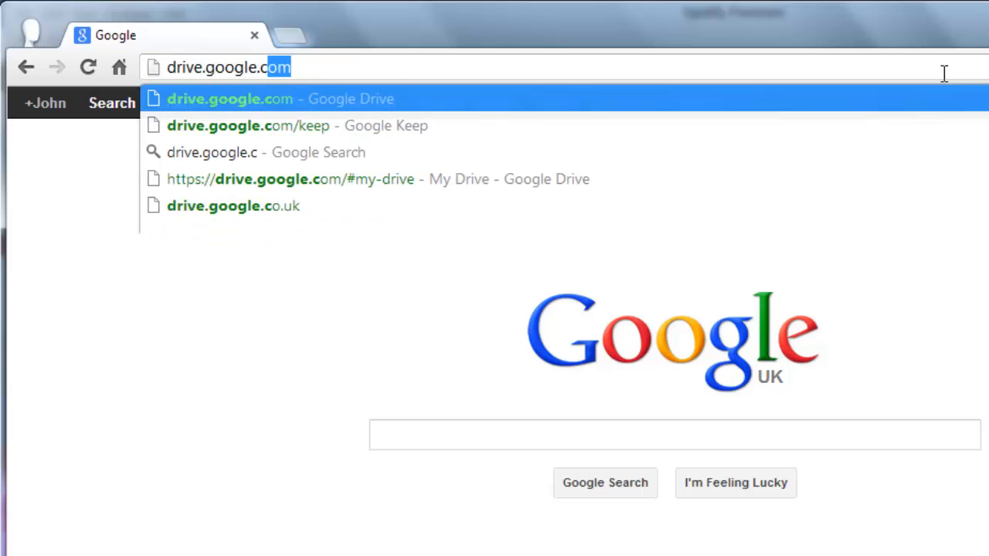
- Go to drive.google.com/keep to load the empty Google Keep notes page
{"action": "type", "text": "/keep"}
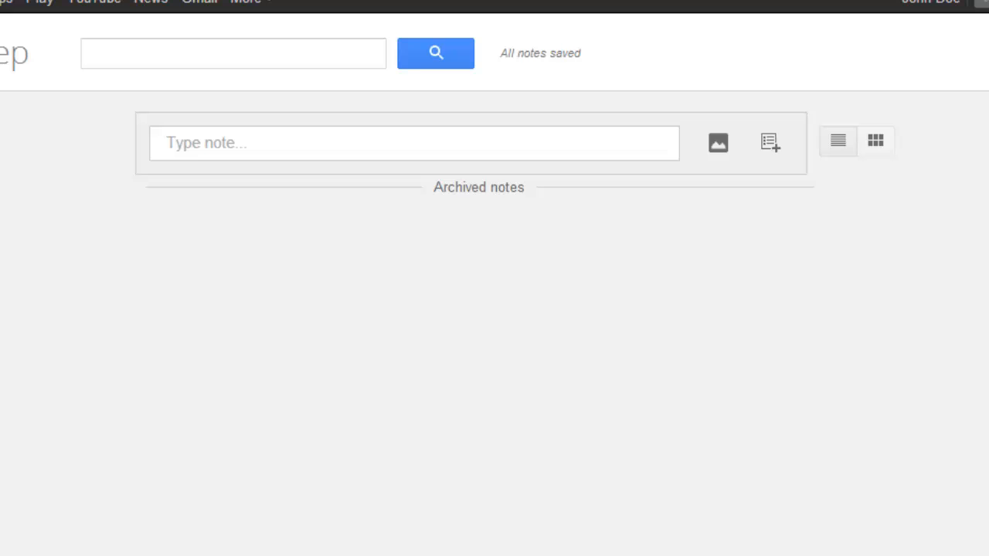
{"action": "mouse_move", "coordinate": [668, 20]}
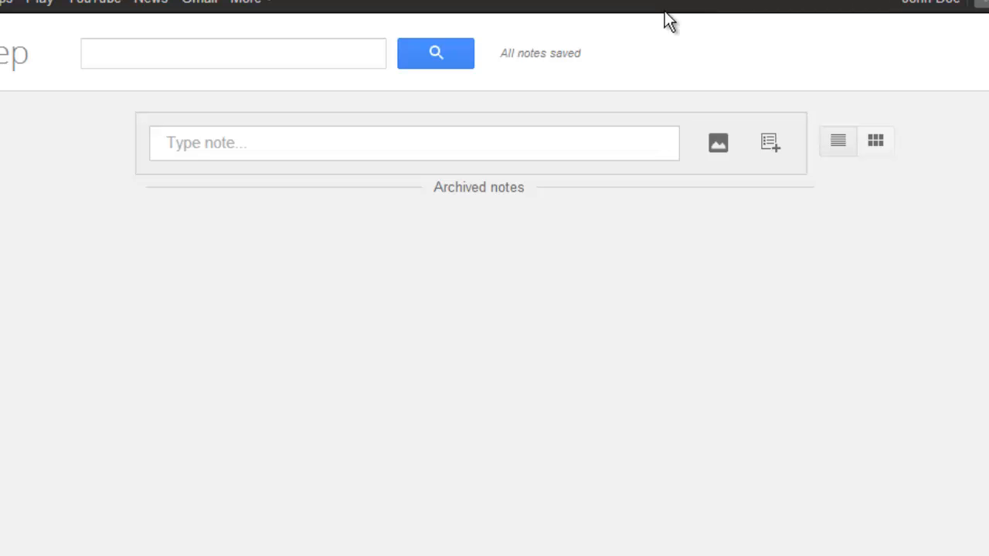
- Create a note reading "This is sample note" and save it
{"action": "left_click", "coordinate": [413, 143]}
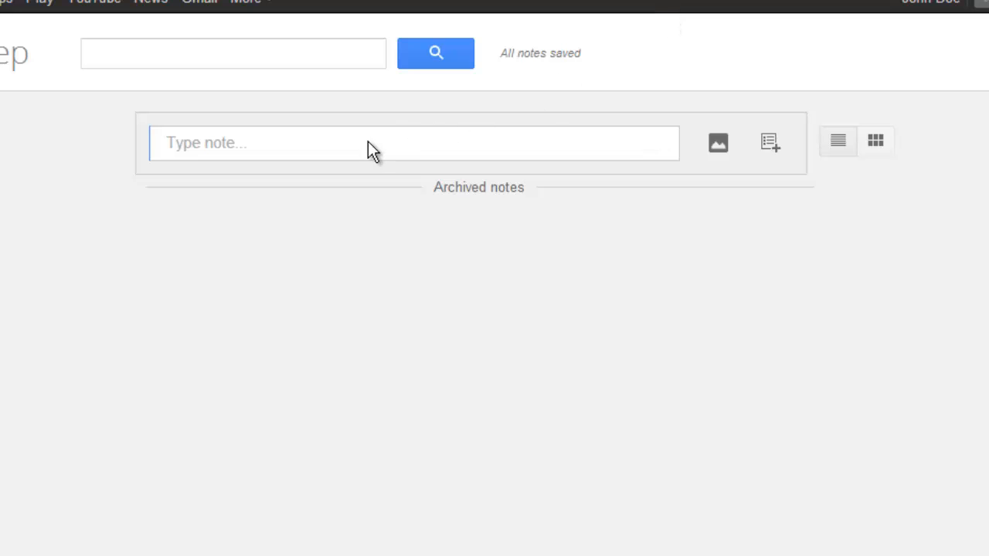
{"action": "mouse_move", "coordinate": [366, 154]}
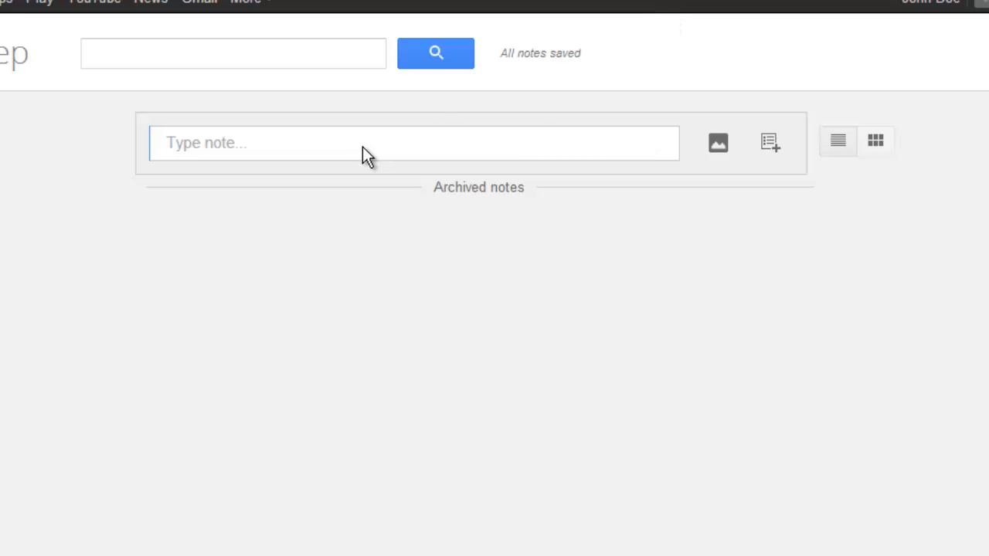
{"action": "left_click", "coordinate": [413, 143]}
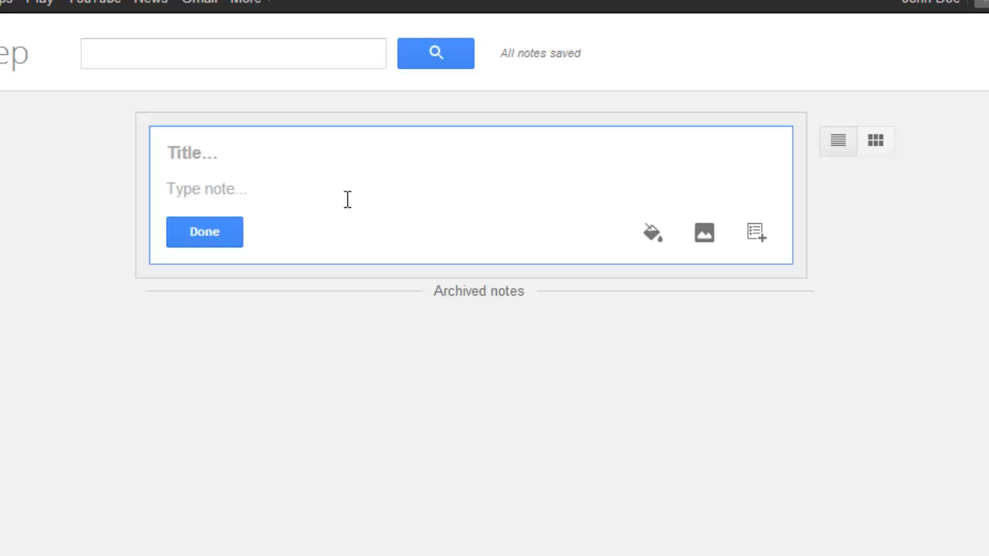
{"action": "type", "text": "This is  sam"}
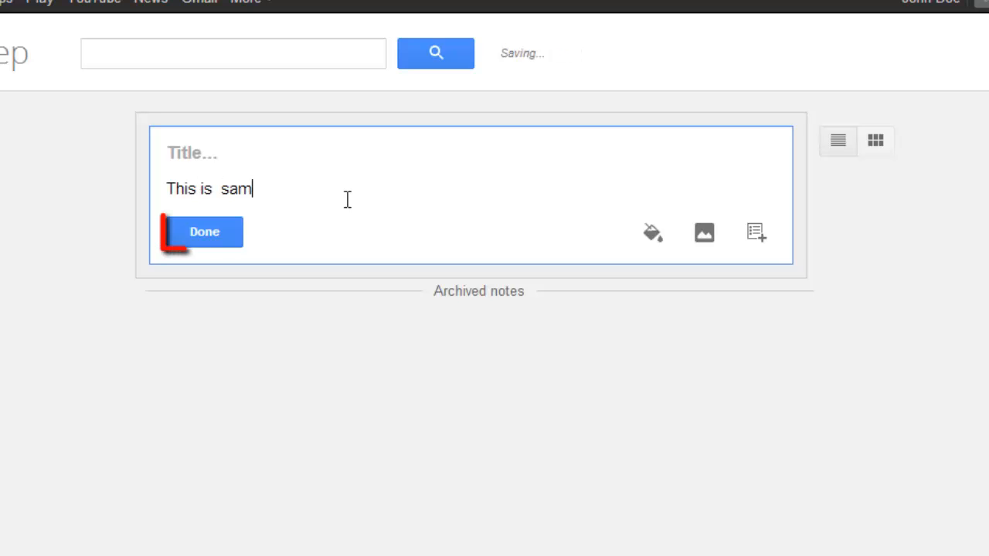
{"action": "left_click", "coordinate": [204, 232]}
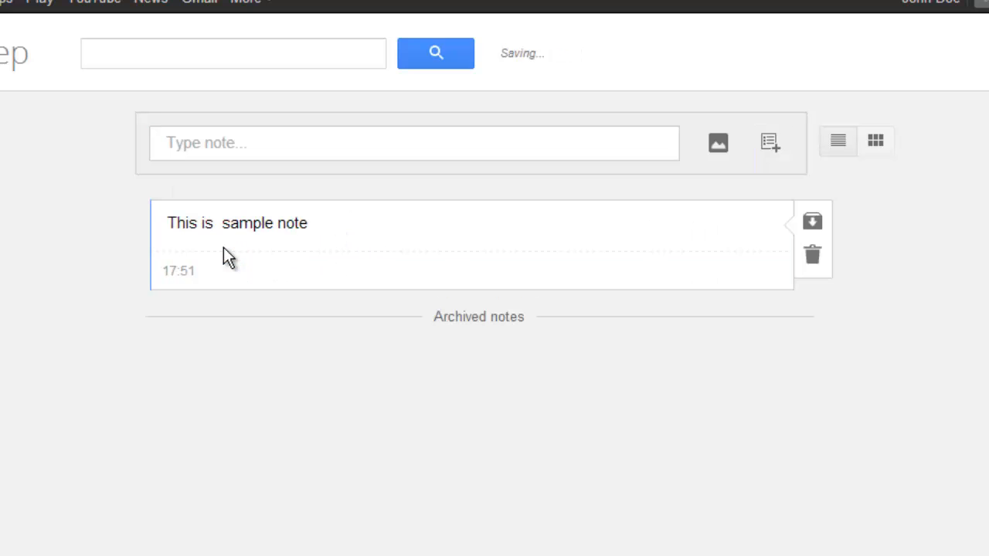
{"action": "mouse_move", "coordinate": [225, 258]}
{"action": "type", "text": "This is another sample note."}
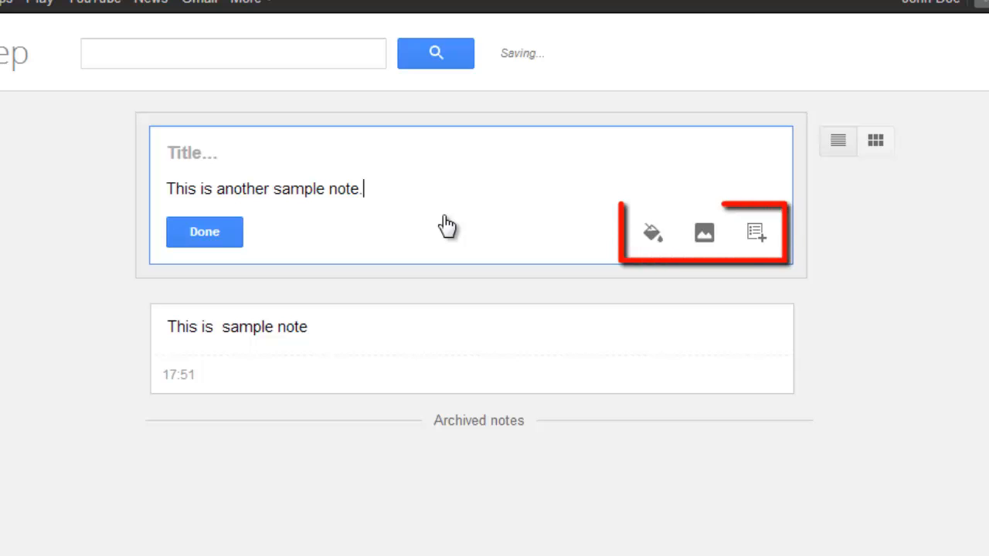
- Write a second note reading "This is another sample note."
{"action": "left_click", "coordinate": [651, 231]}
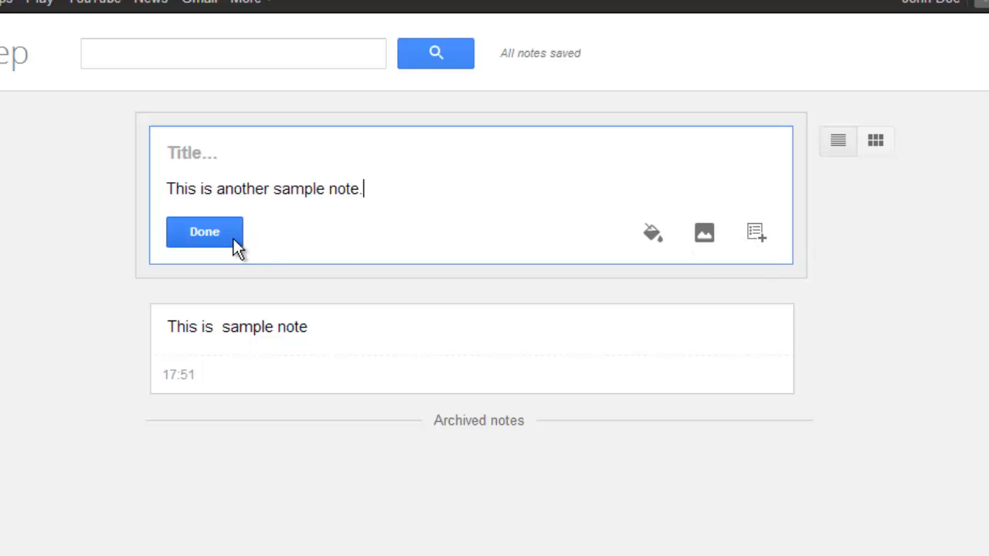
- Save the second note and append "Edit of note." to the first note
{"action": "left_click", "coordinate": [204, 232]}
{"action": "type", "text": ". Edit"}
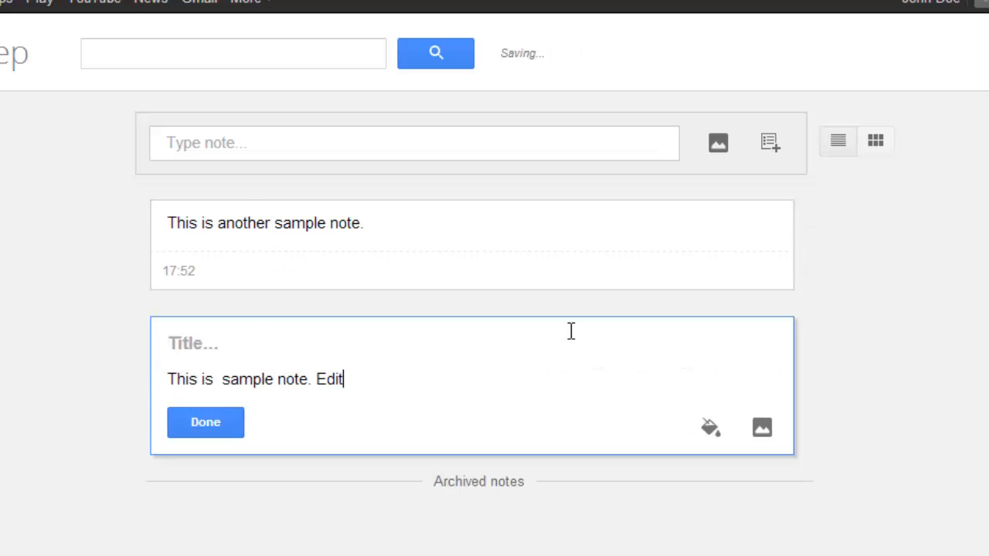
{"action": "type", "text": "of note."}
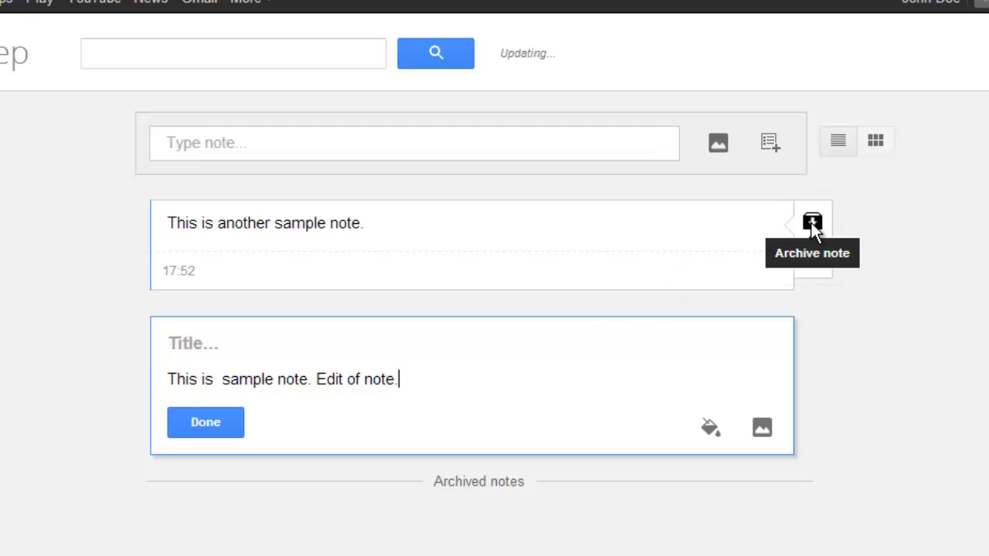
- Archive the "another sample note" card and switch to grid view
{"action": "left_click", "coordinate": [205, 421]}
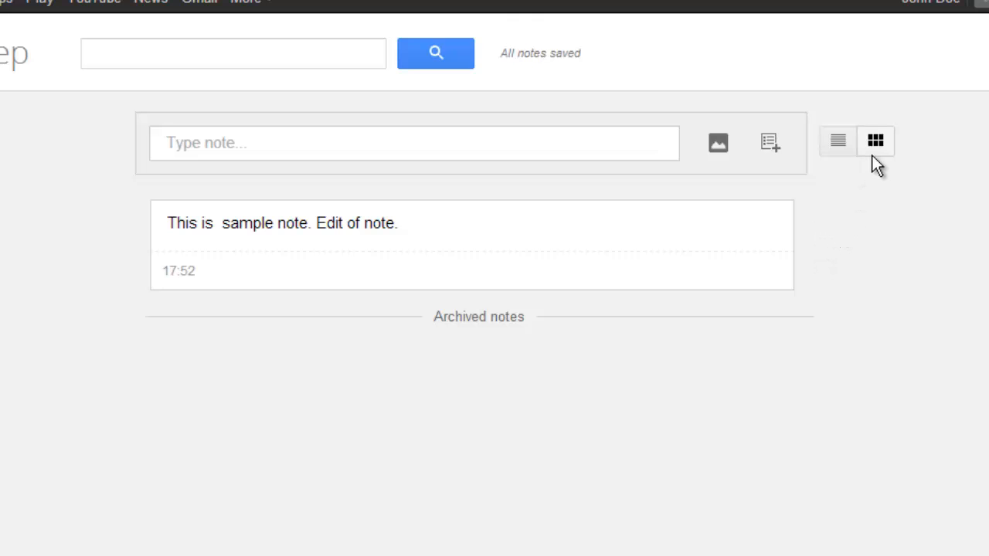
{"action": "left_click", "coordinate": [874, 140]}
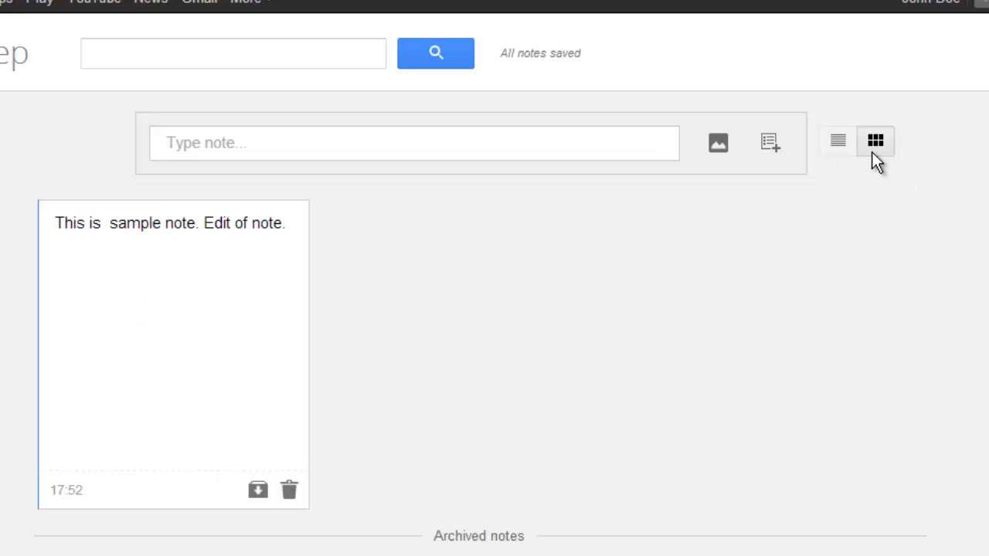